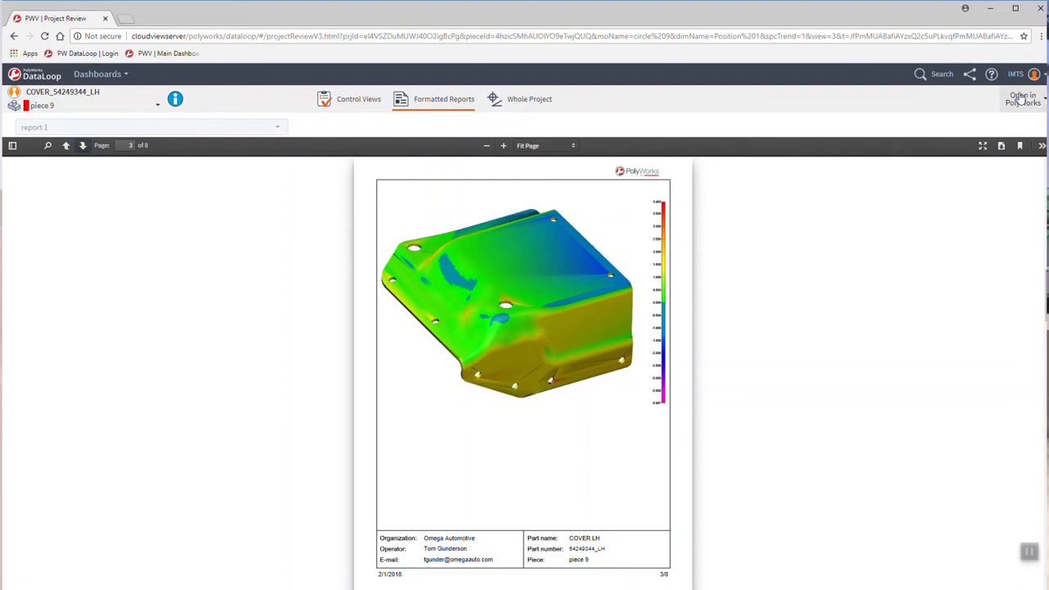
Expand the 'Open in PolyWorks' menu on piece 9's report to show Inspector and Reviewer
click(1021, 98)
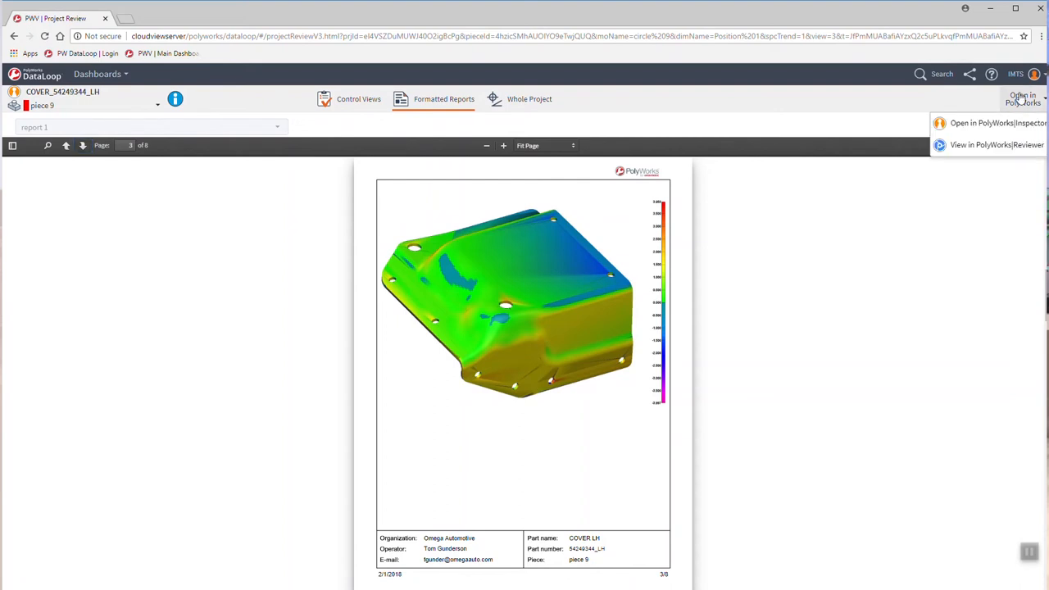